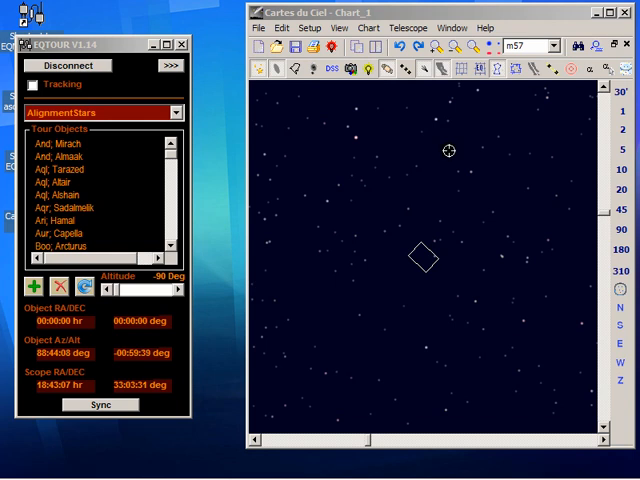
Choose MyTour from EQTOUR's tour dropdown, replacing AlignmentStars.
{"action": "left_click", "coordinate": [174, 112]}
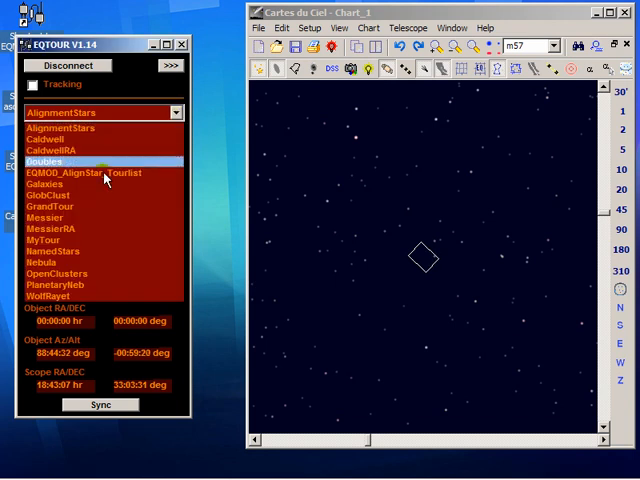
{"action": "left_click", "coordinate": [42, 239]}
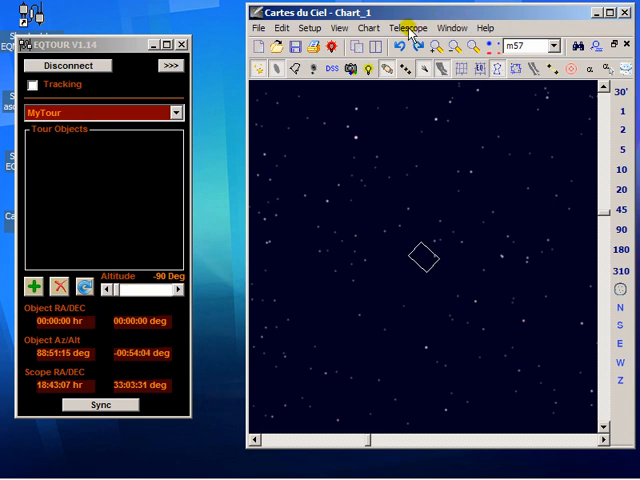
Slew the scope to M57 and add its position to MyTour named m57.
{"action": "left_click", "coordinate": [407, 27]}
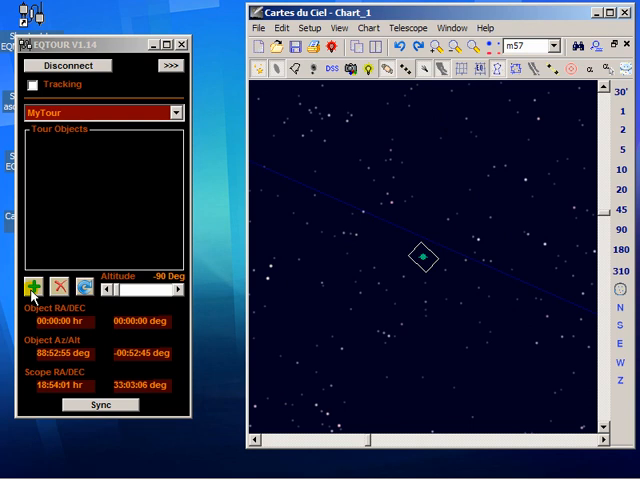
{"action": "left_click", "coordinate": [33, 287]}
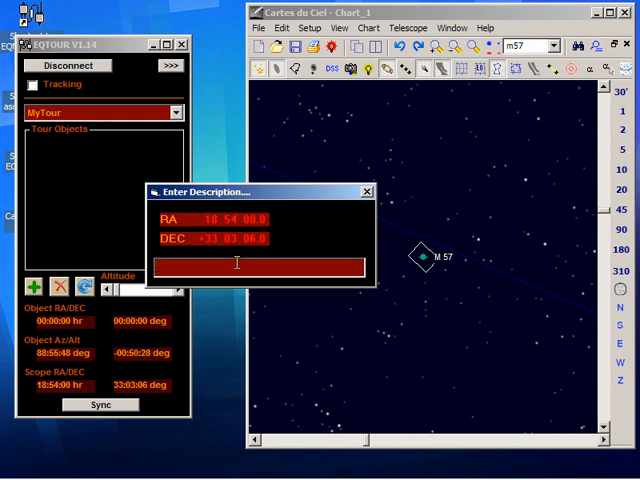
{"action": "type", "text": "m"}
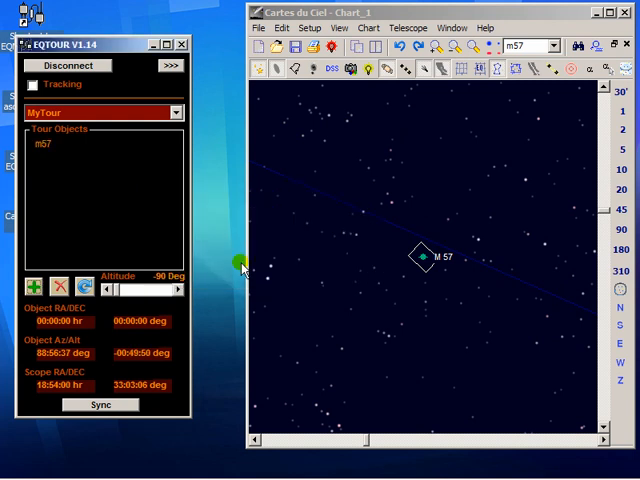
{"action": "mouse_move", "coordinate": [62, 155]}
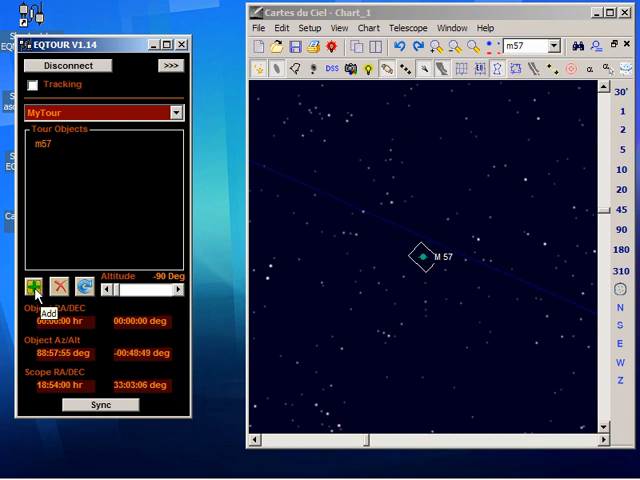
Add the current position to MyTour as 'Somewhere' at RA 17:54, DEC +33:03.
{"action": "left_click", "coordinate": [33, 287]}
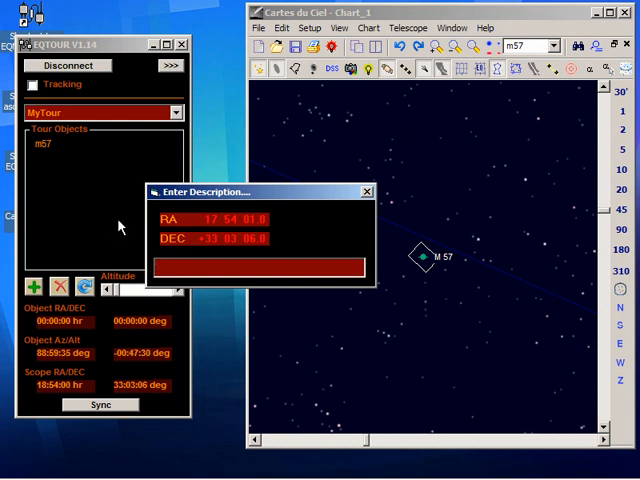
{"action": "type", "text": "Som"}
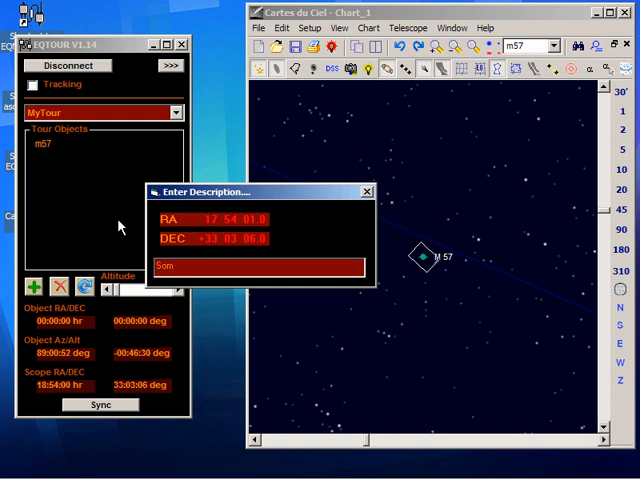
{"action": "type", "text": "Somewhere"}
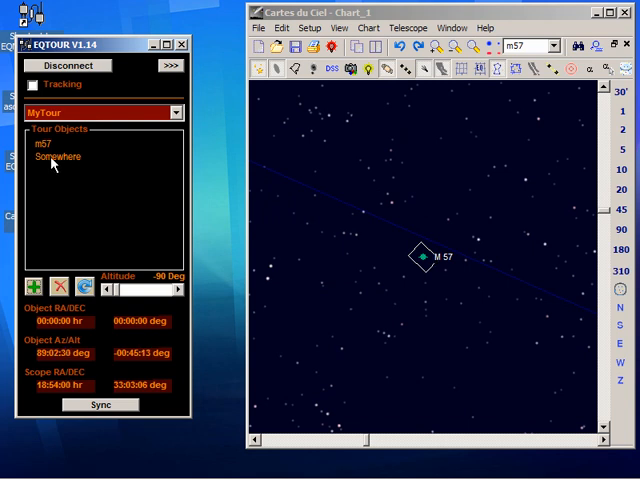
{"action": "left_click", "coordinate": [60, 156]}
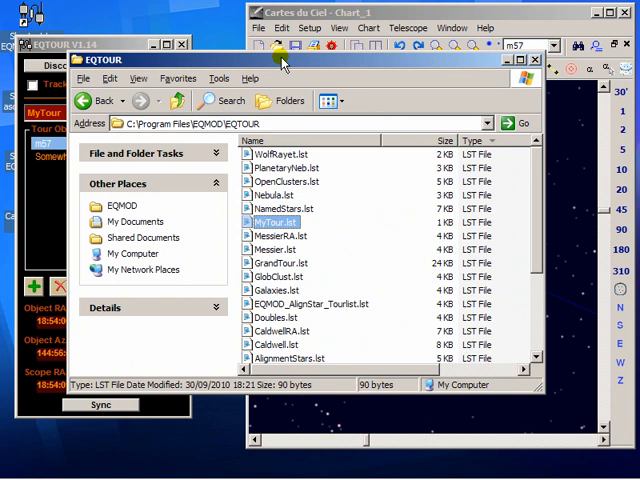
{"action": "mouse_move", "coordinate": [230, 133]}
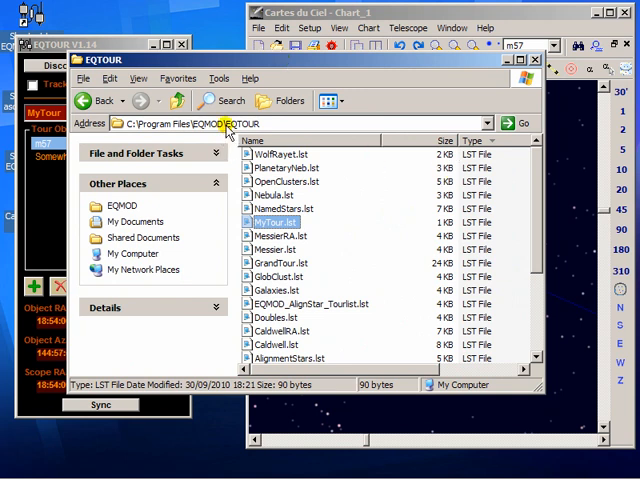
{"action": "mouse_move", "coordinate": [290, 140]}
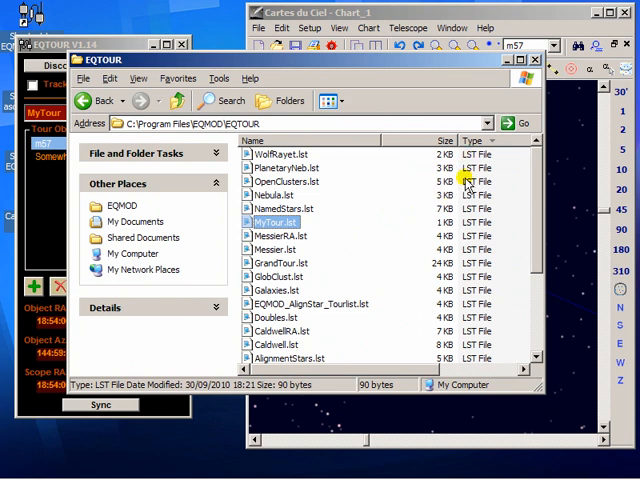
{"action": "mouse_move", "coordinate": [450, 280]}
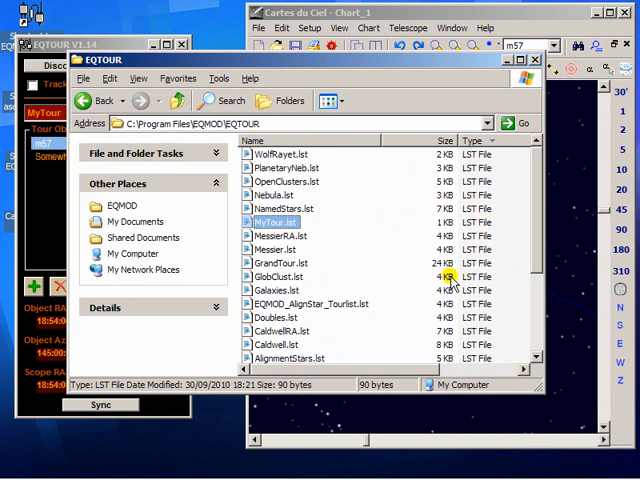
{"action": "mouse_move", "coordinate": [390, 273]}
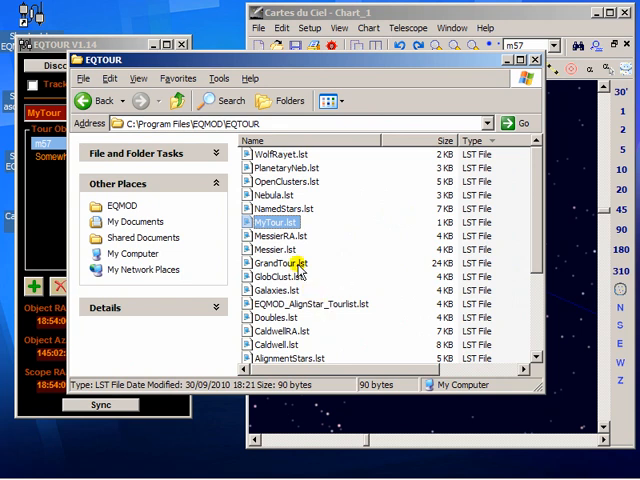
Right-click MyTour.lst in the EQMOD EQTOUR folder.
{"action": "right_click", "coordinate": [275, 221]}
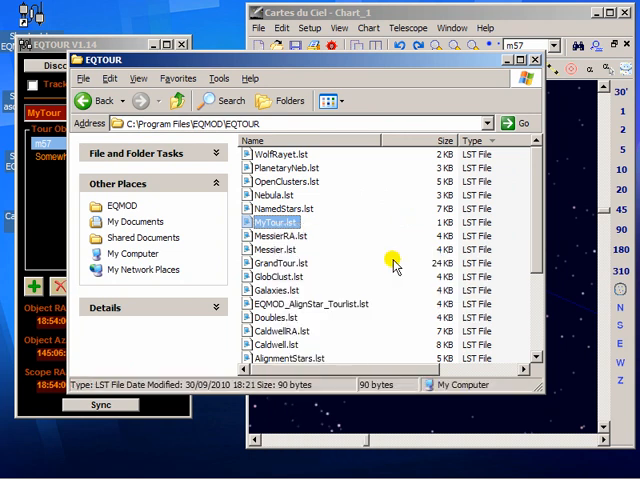
Open MyTour.lst in Notepad and add a 'Somewhere else' line after Somewhere.
{"action": "double_click", "coordinate": [274, 222]}
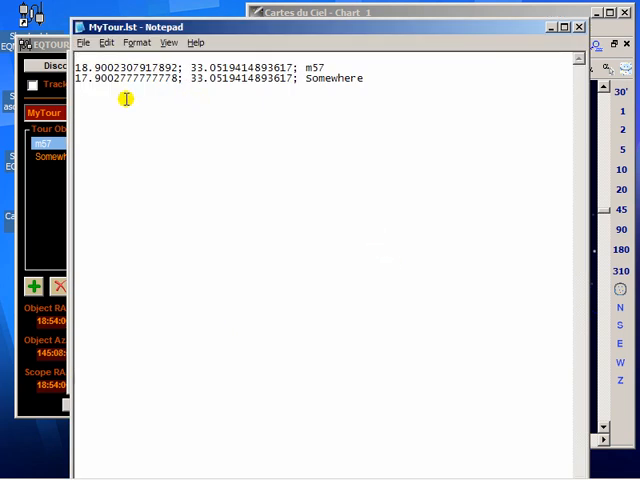
{"action": "mouse_move", "coordinate": [90, 92]}
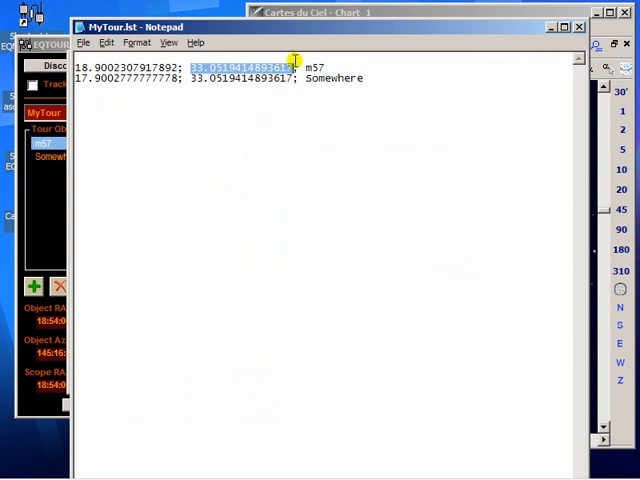
{"action": "left_click", "coordinate": [293, 67]}
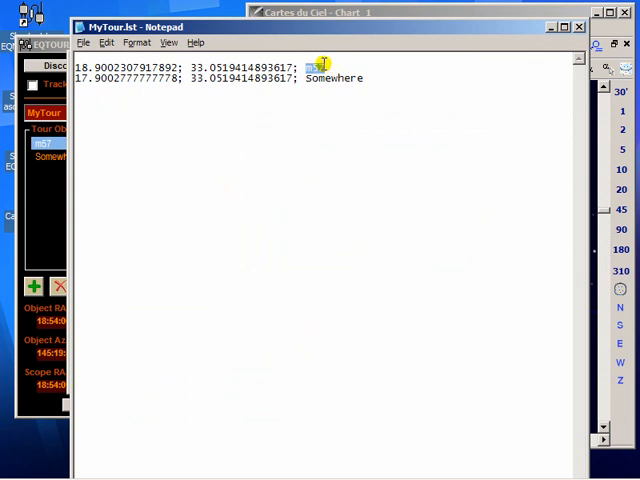
{"action": "double_click", "coordinate": [313, 66]}
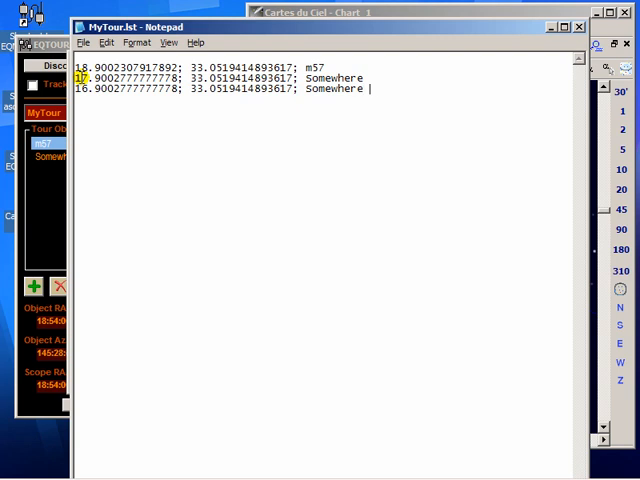
{"action": "type", "text": "else"}
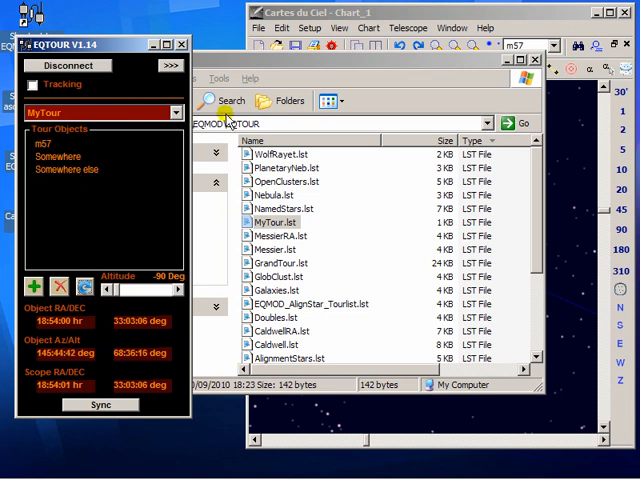
Bring the EQTOUR folder window forward, showing MyTour.lst updated to 142 bytes.
{"action": "left_click", "coordinate": [283, 100]}
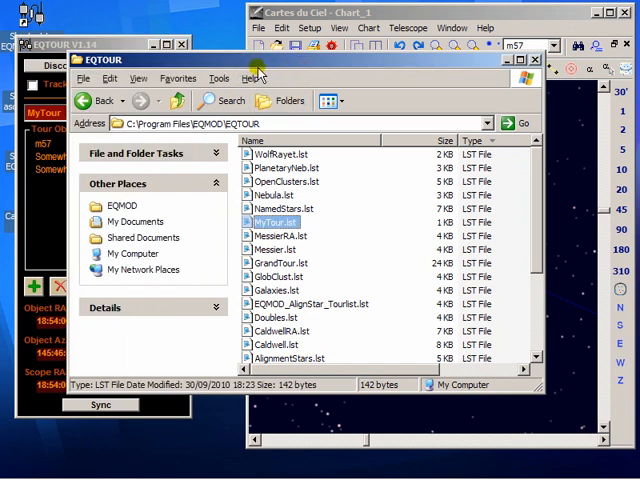
{"action": "mouse_move", "coordinate": [545, 200]}
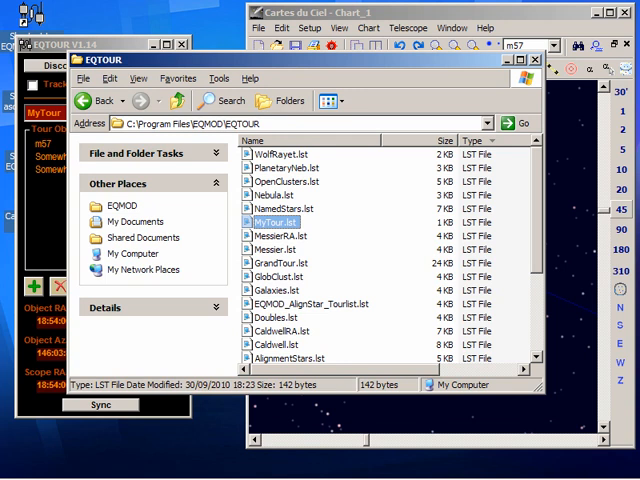
{"action": "mouse_move", "coordinate": [333, 185]}
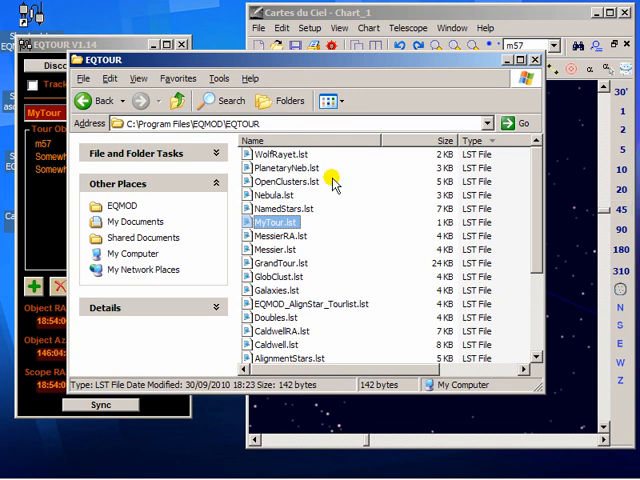
{"action": "mouse_move", "coordinate": [290, 195]}
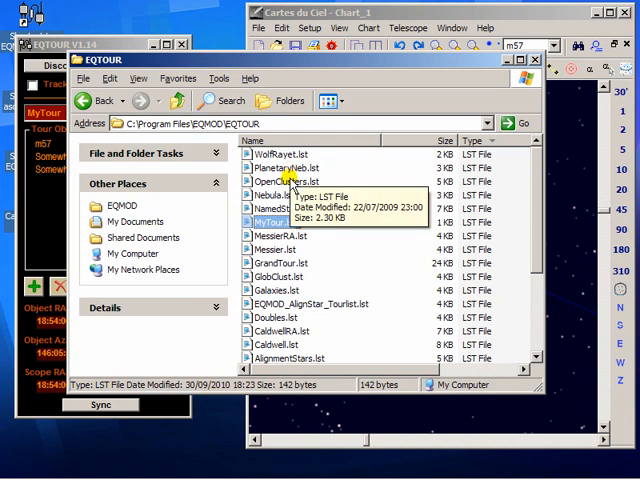
Duplicate MyTour.lst to create 'Copy of MyTour.lst' in the EQTOUR folder.
{"action": "left_click", "coordinate": [275, 248]}
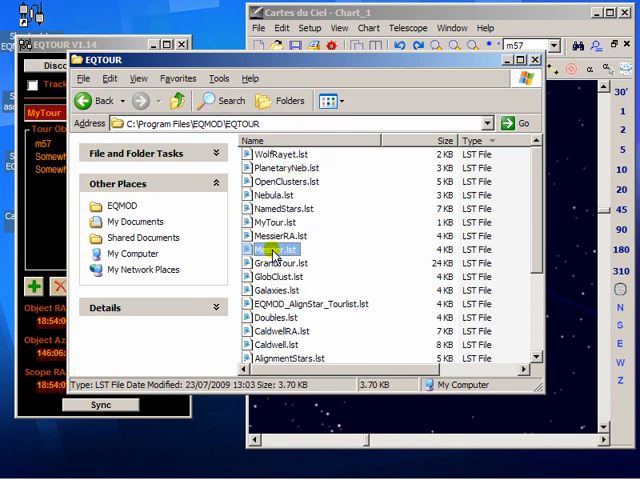
{"action": "double_click", "coordinate": [275, 249]}
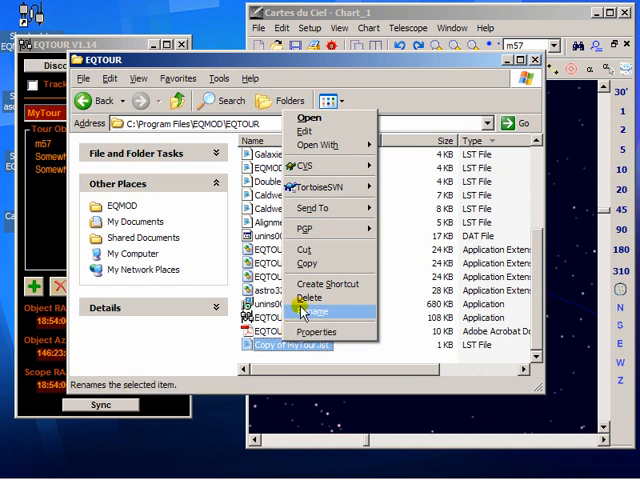
{"action": "mouse_move", "coordinate": [310, 298]}
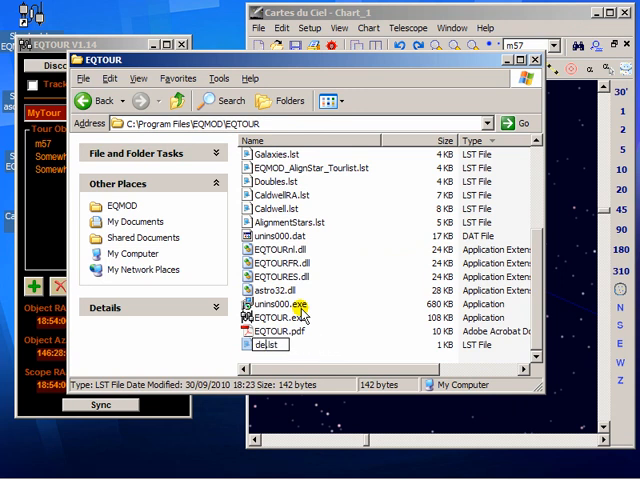
Rename 'Copy of MyTour.lst' to demo.lst.
{"action": "type", "text": "demo"}
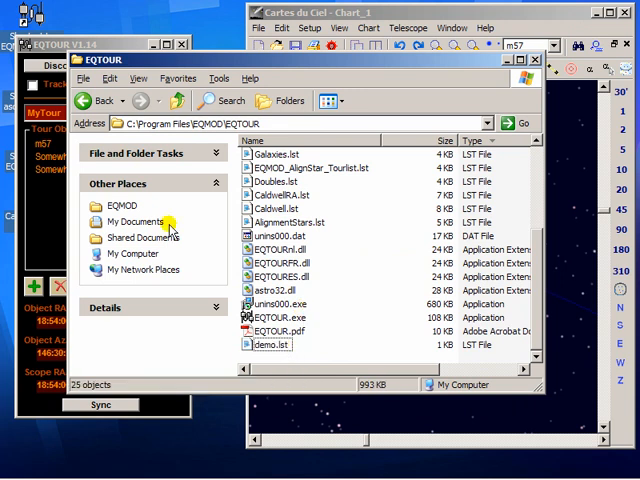
{"action": "mouse_move", "coordinate": [278, 195]}
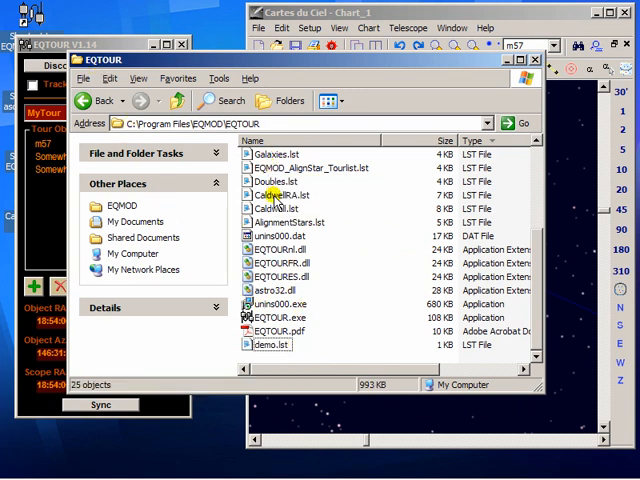
{"action": "mouse_move", "coordinate": [237, 320]}
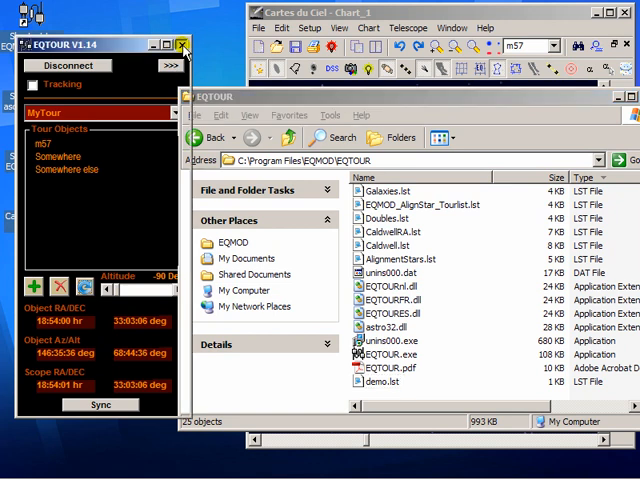
Close and relaunch EQTOUR from its desktop shortcut, then check the tour dropdown for demo.
{"action": "left_click", "coordinate": [184, 44]}
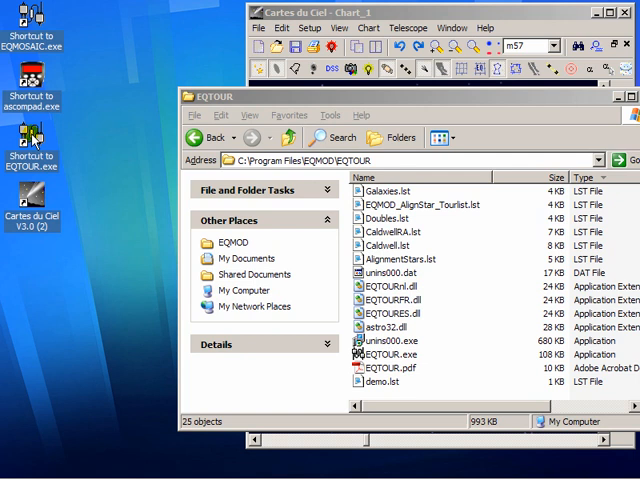
{"action": "double_click", "coordinate": [386, 354]}
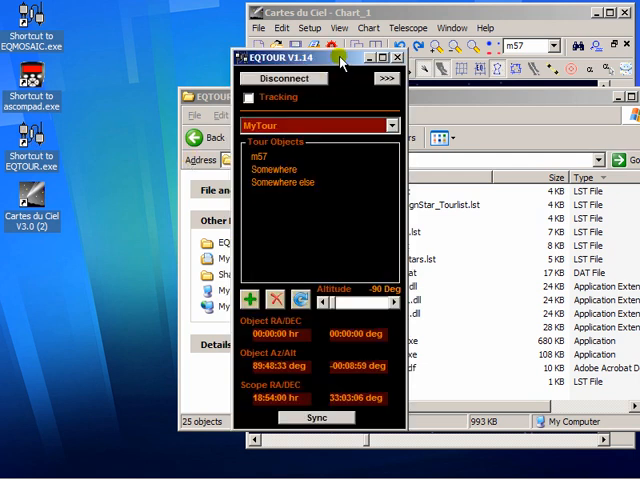
{"action": "left_click", "coordinate": [195, 99]}
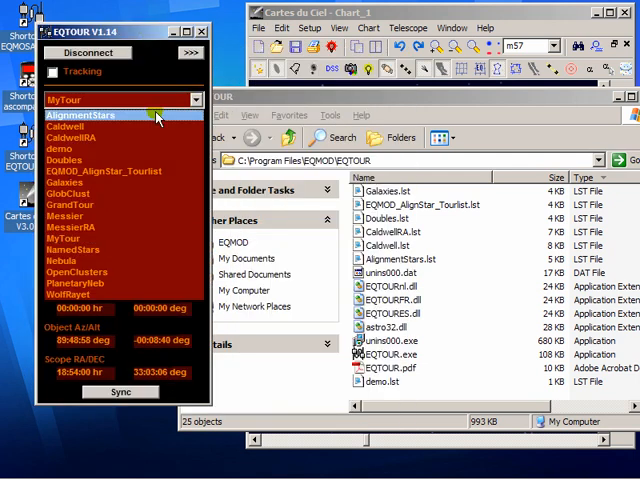